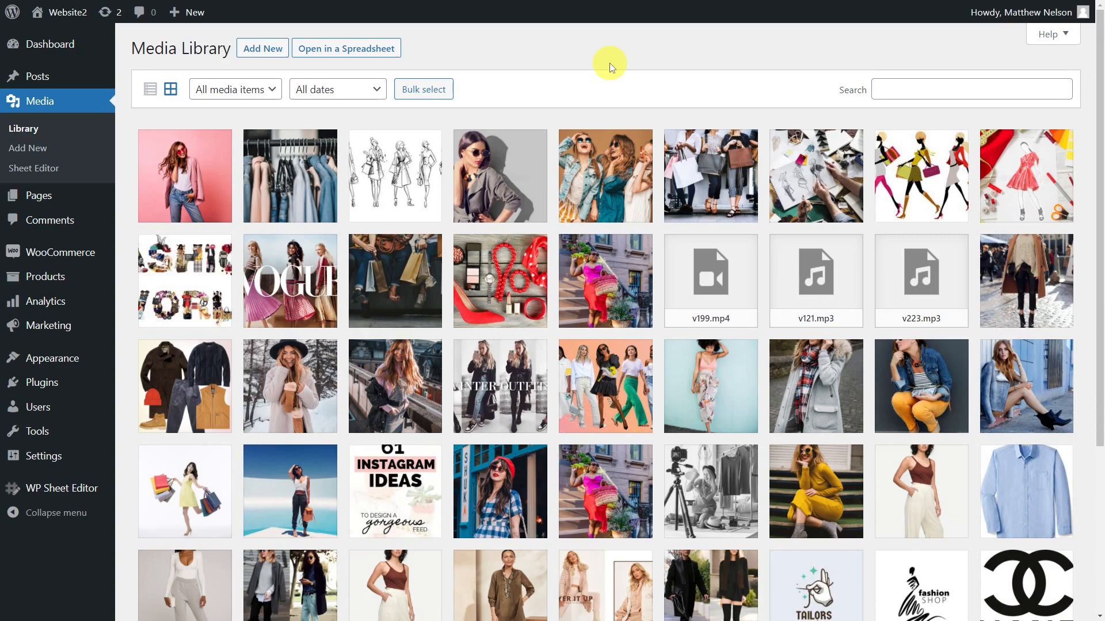
Step: Give the pink-background photo the alt text 'Always modern and fashionable clothing' in Attachment details
{"action": "left_click", "coordinate": [184, 176]}
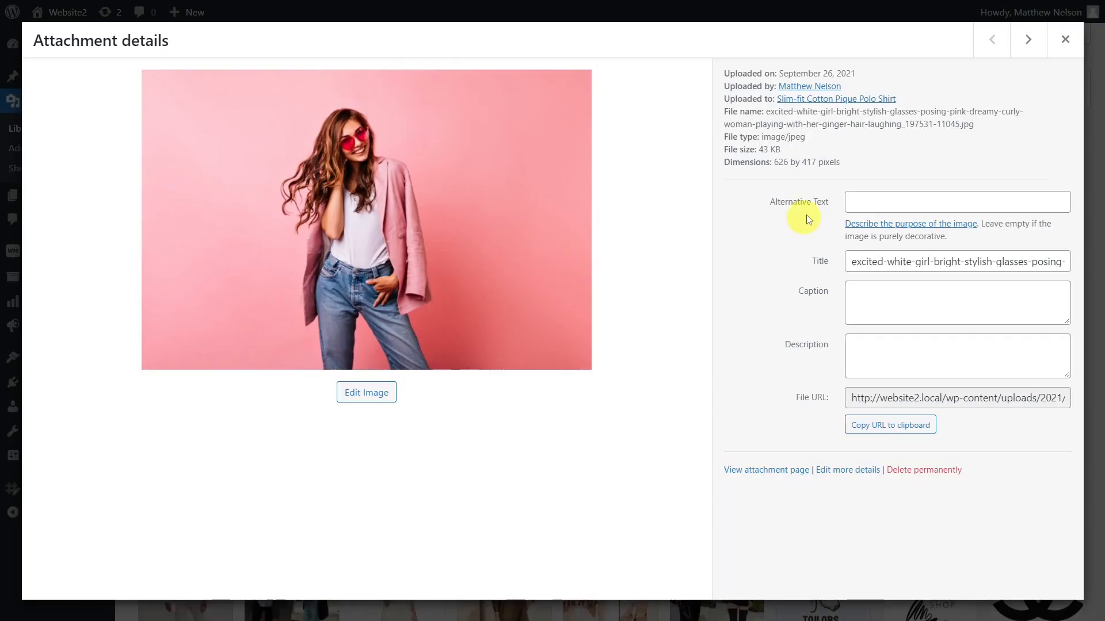
{"action": "type", "text": "Always modern and fashionable clothing"}
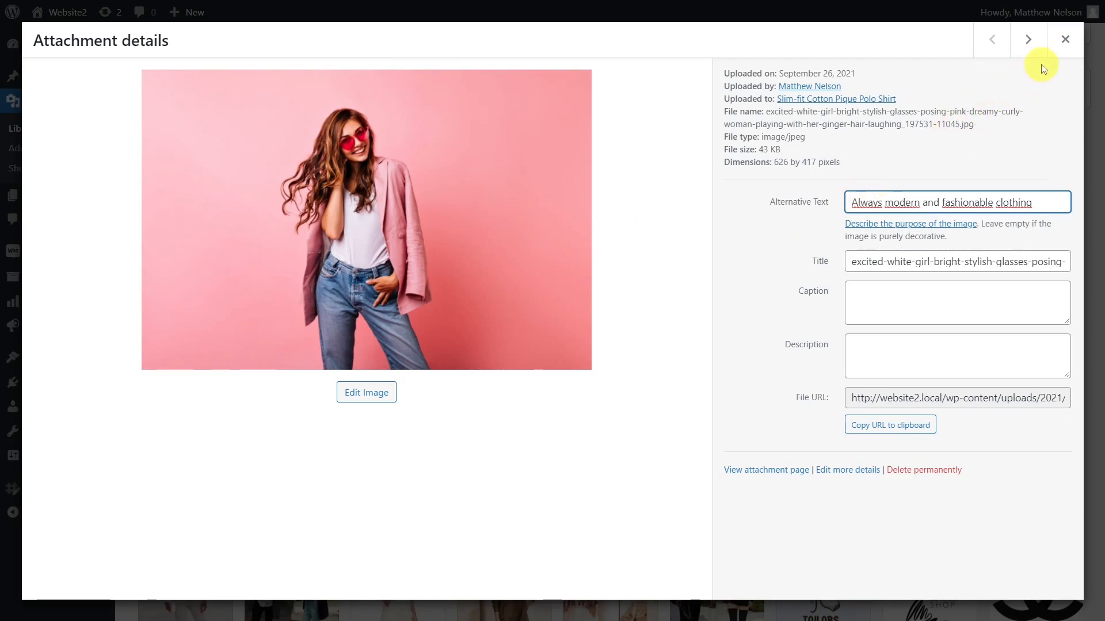
{"action": "left_click", "coordinate": [1064, 39]}
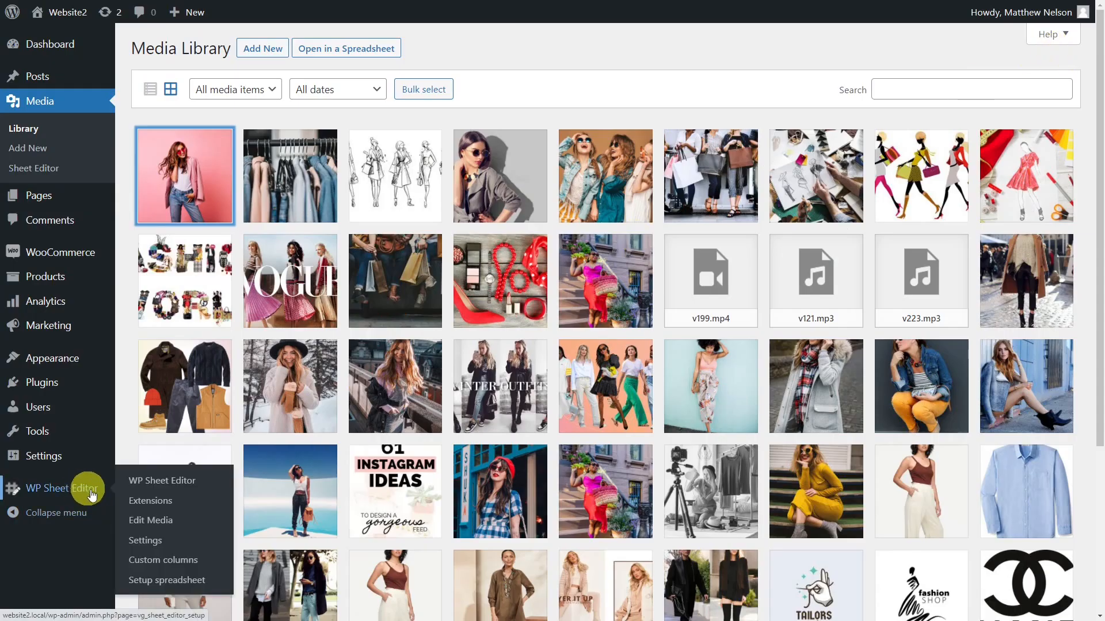
Step: Open Edit Media from the WP Sheet Editor sidebar menu to list all 46 attachments
{"action": "left_click", "coordinate": [150, 520]}
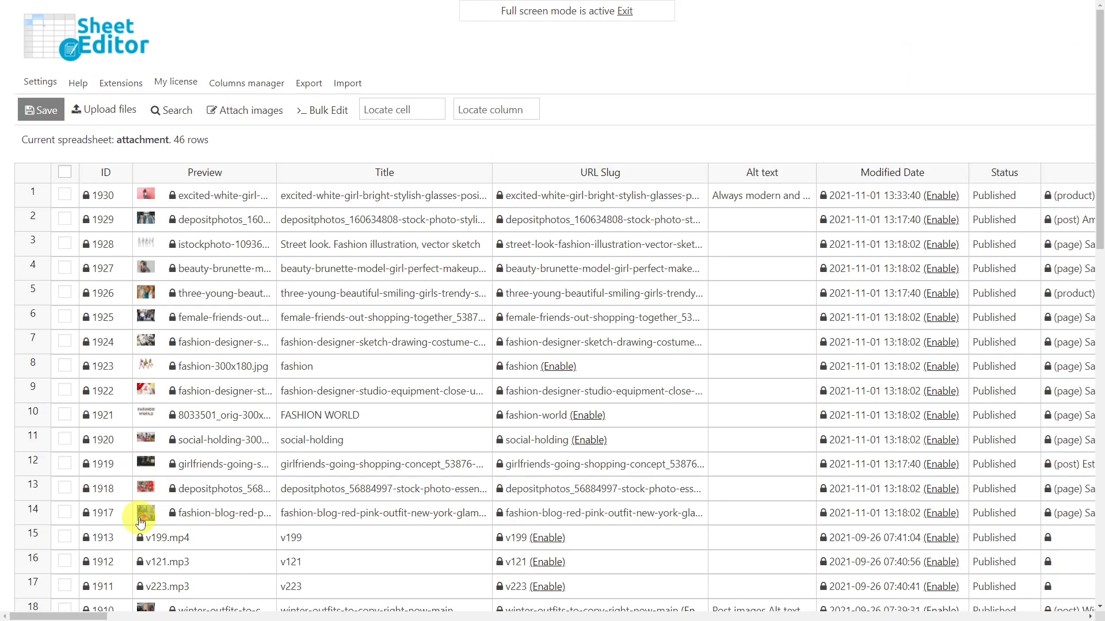
{"action": "mouse_move", "coordinate": [591, 64]}
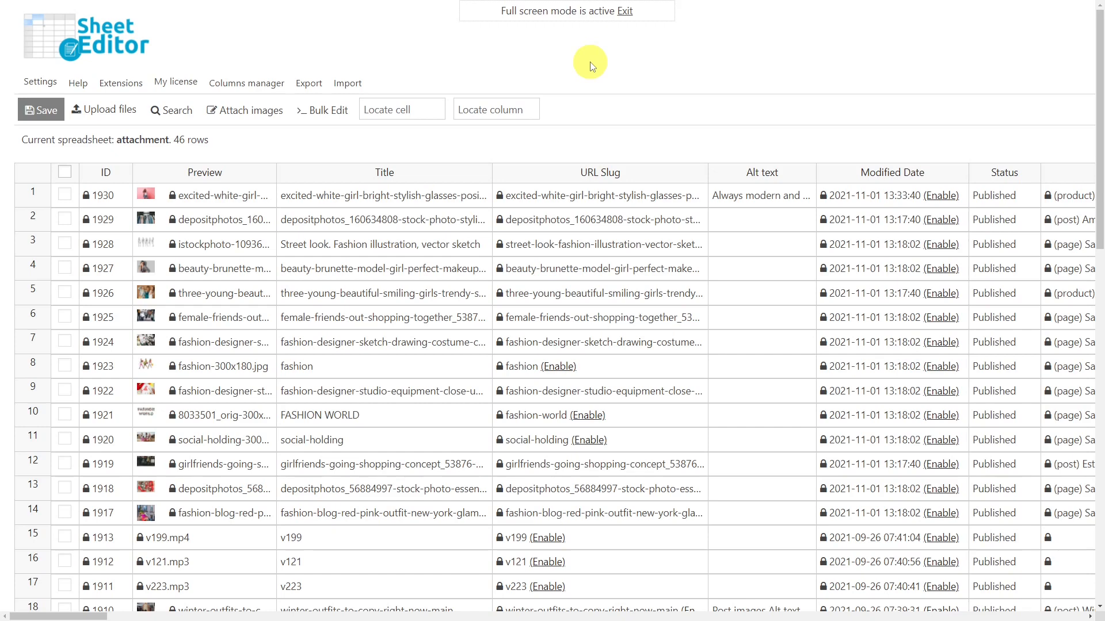
Step: Filter rows where Format (post_mime_type) CONTAINS 'image', leaving 43 image attachments
{"action": "left_click", "coordinate": [170, 110]}
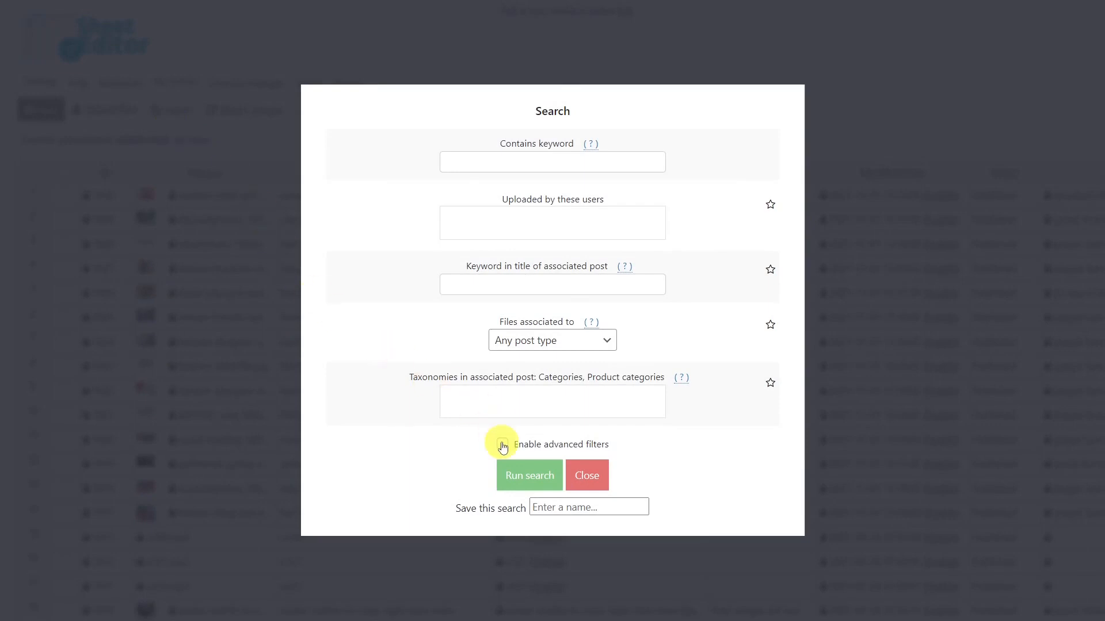
{"action": "left_click", "coordinate": [502, 444]}
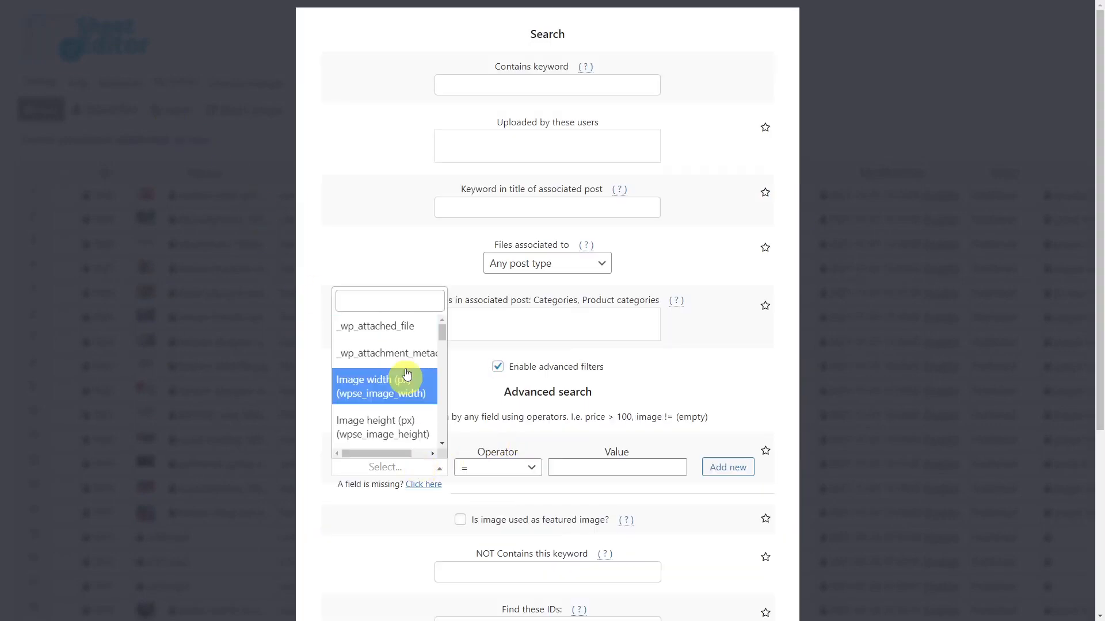
{"action": "left_click", "coordinate": [384, 387]}
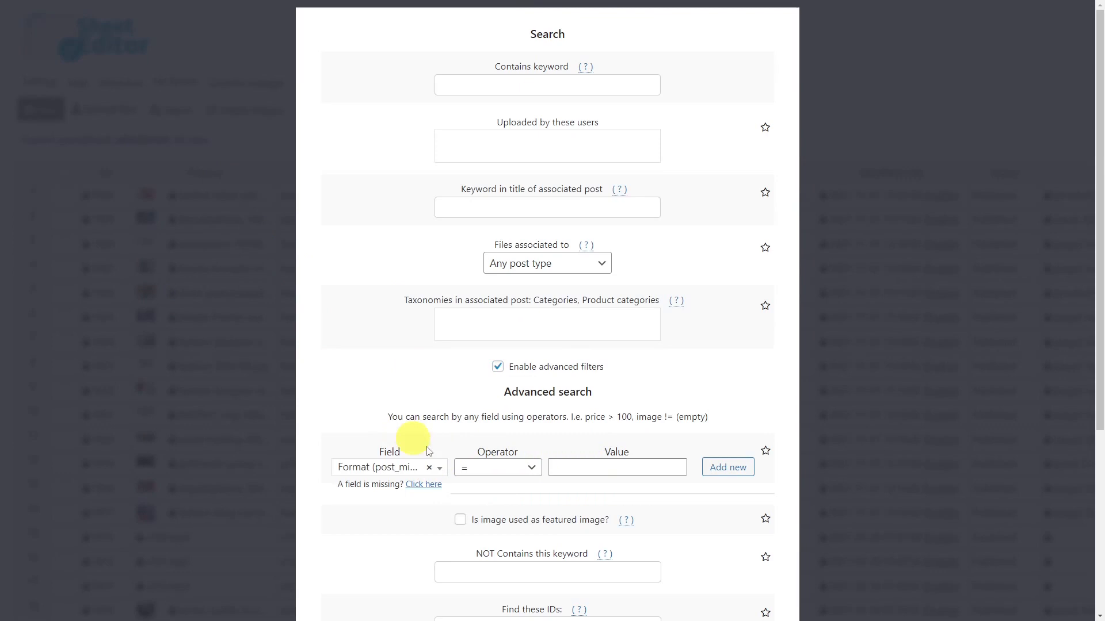
{"action": "left_click", "coordinate": [497, 467]}
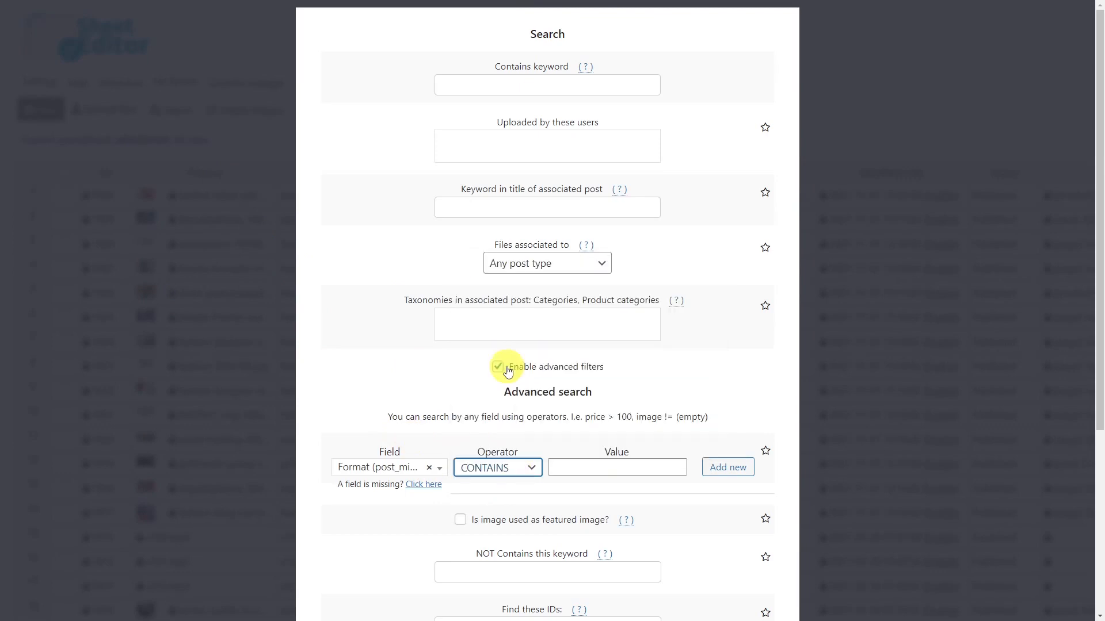
{"action": "type", "text": "image"}
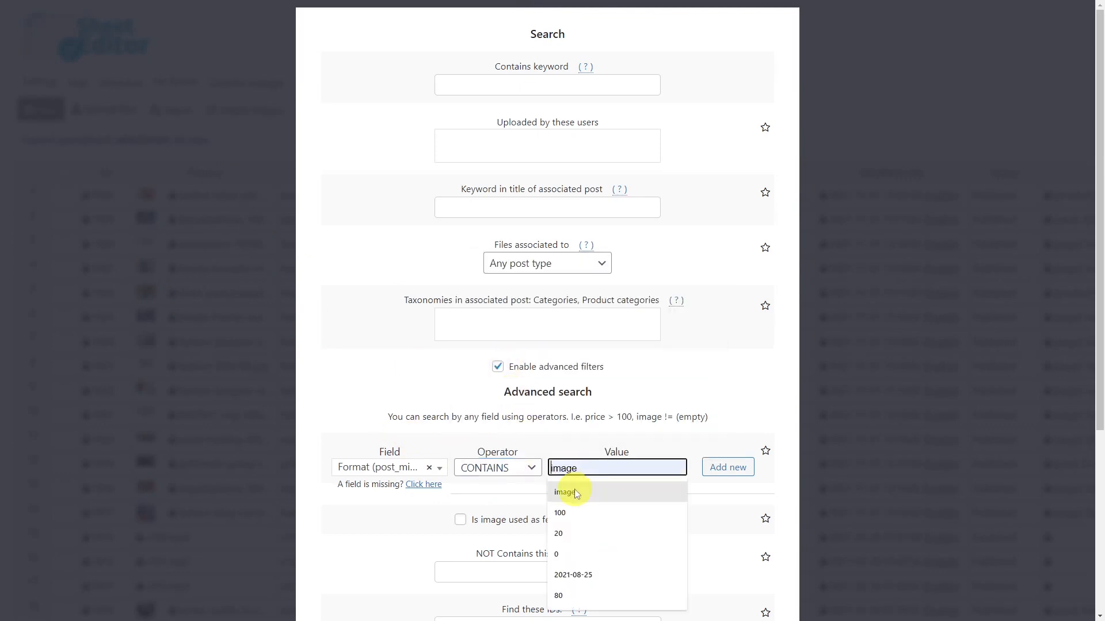
{"action": "scroll", "scroll_direction": "down", "scroll_amount": 3}
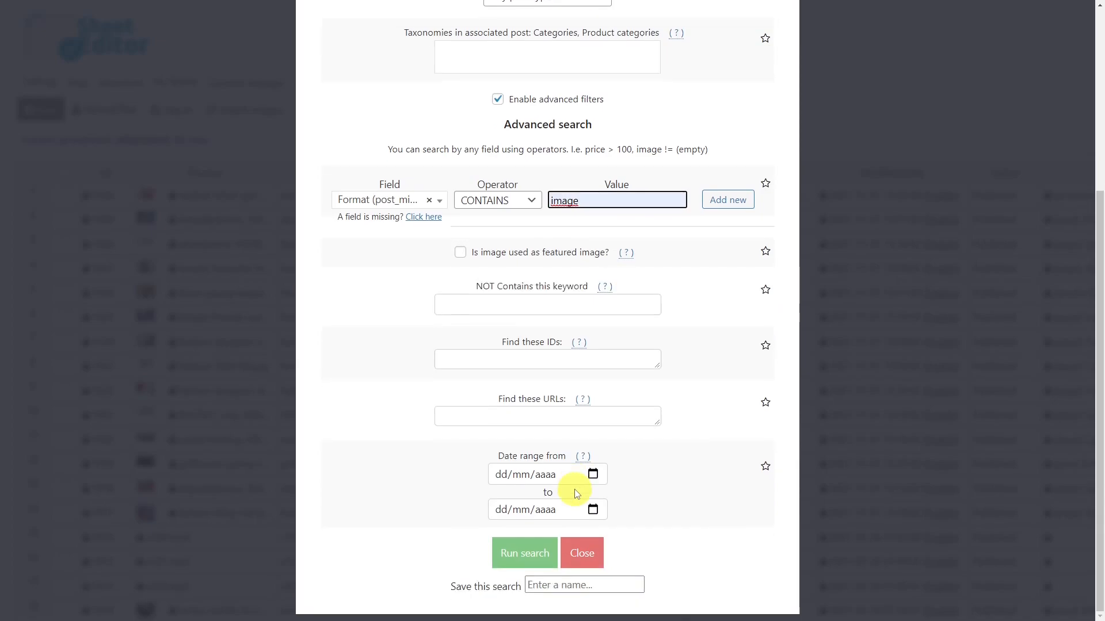
{"action": "left_click", "coordinate": [524, 552]}
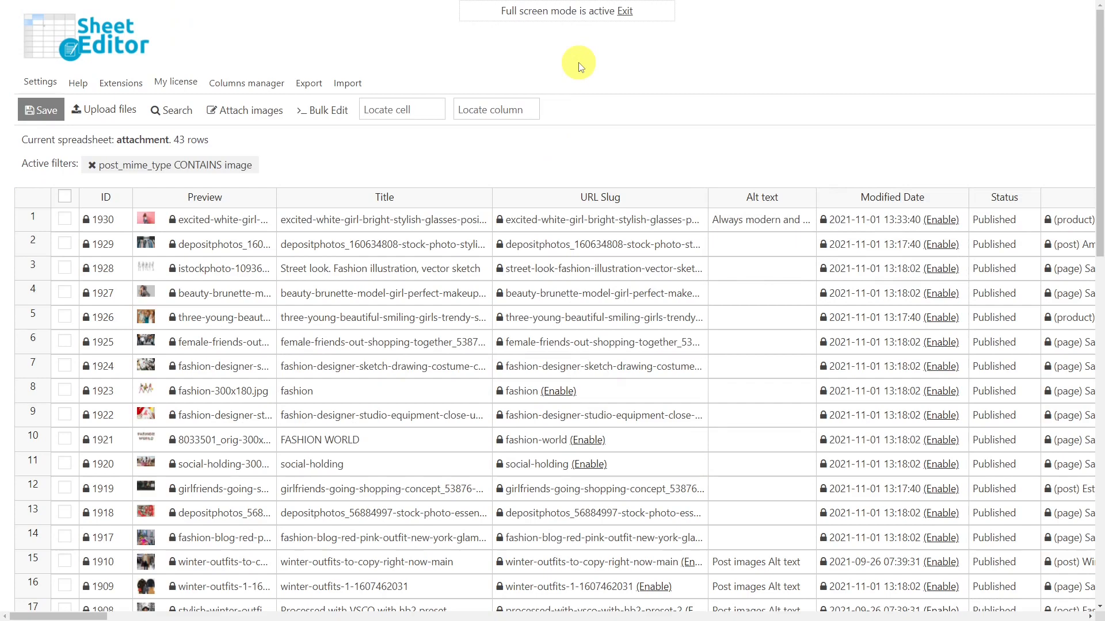
Step: Start a bulk edit targeting all rows from the current search
{"action": "left_click", "coordinate": [322, 110]}
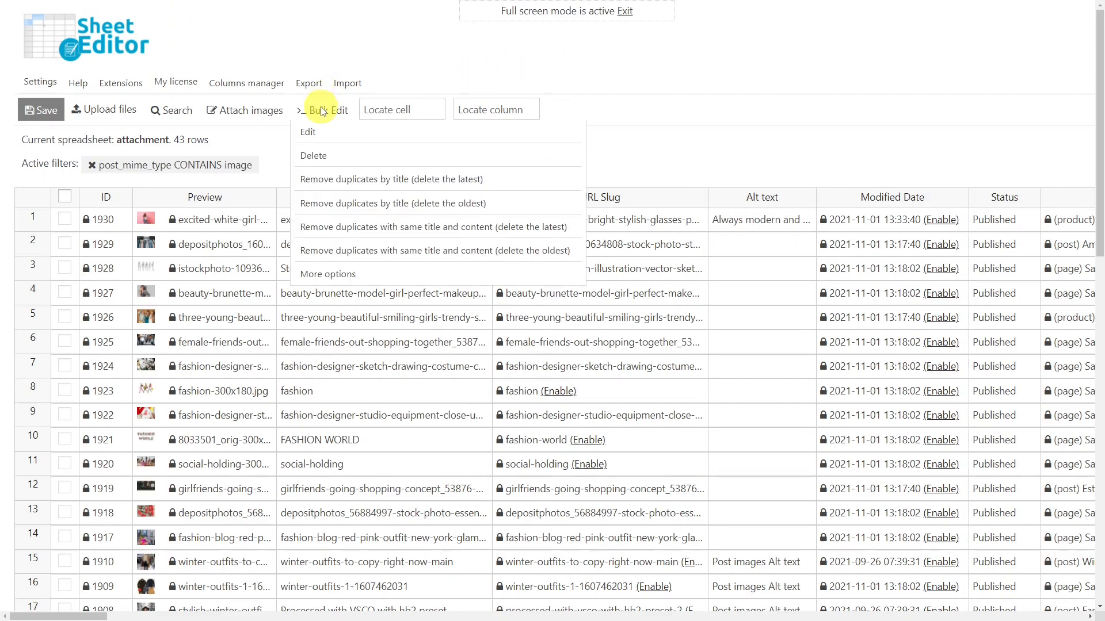
{"action": "left_click", "coordinate": [308, 132]}
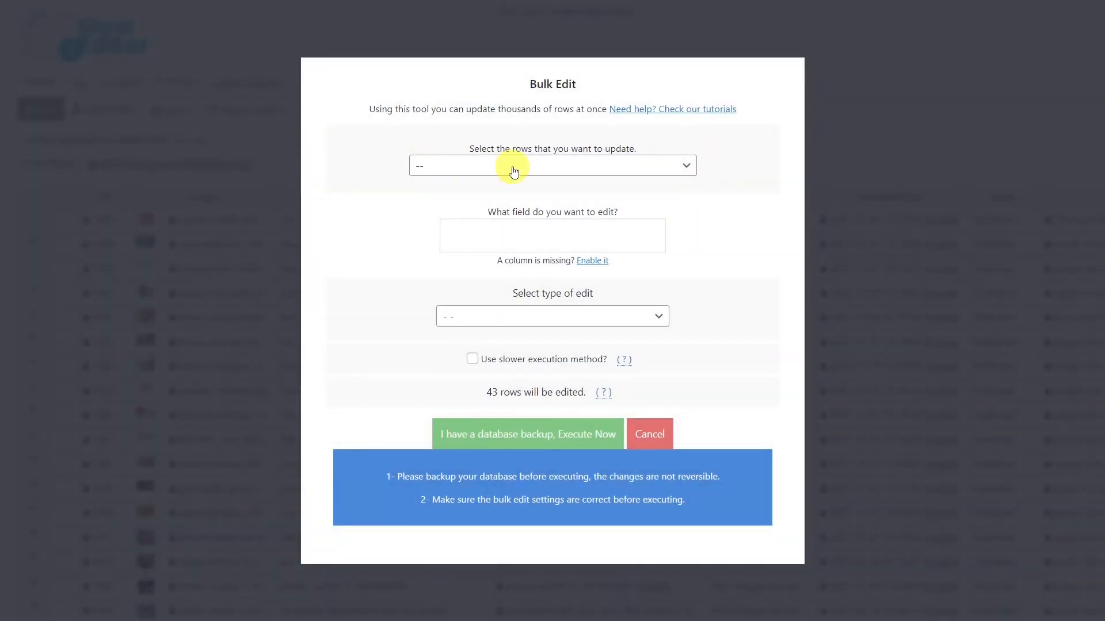
{"action": "left_click", "coordinate": [552, 164]}
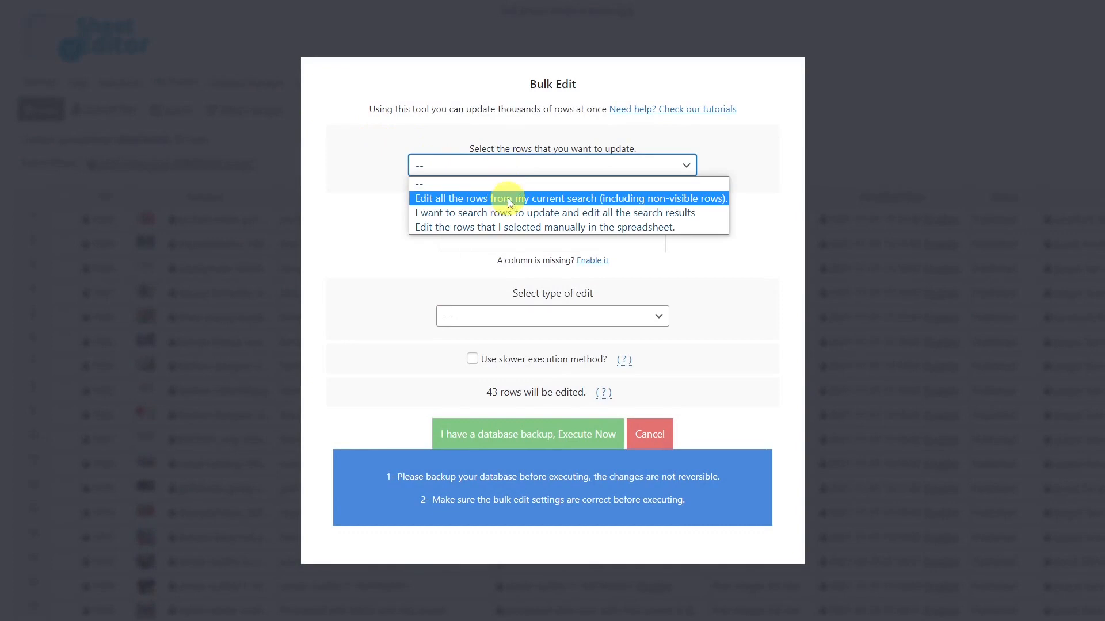
{"action": "left_click", "coordinate": [571, 198]}
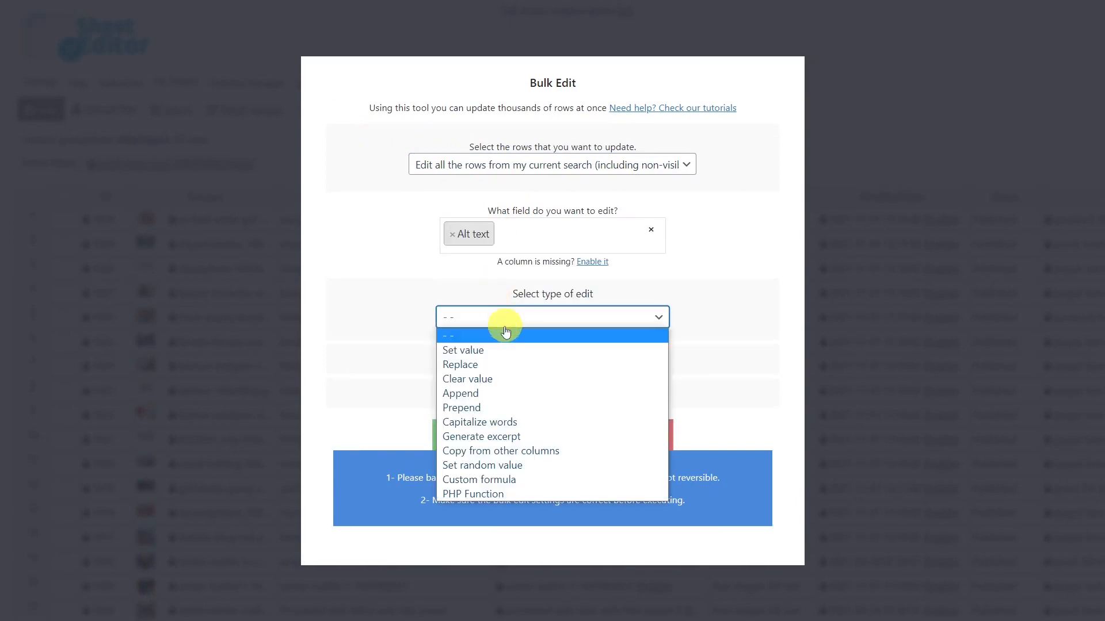
Step: Set Alt text to 'Always modern and fashionable clothing' and execute, updating 42 items
{"action": "left_click", "coordinate": [462, 350]}
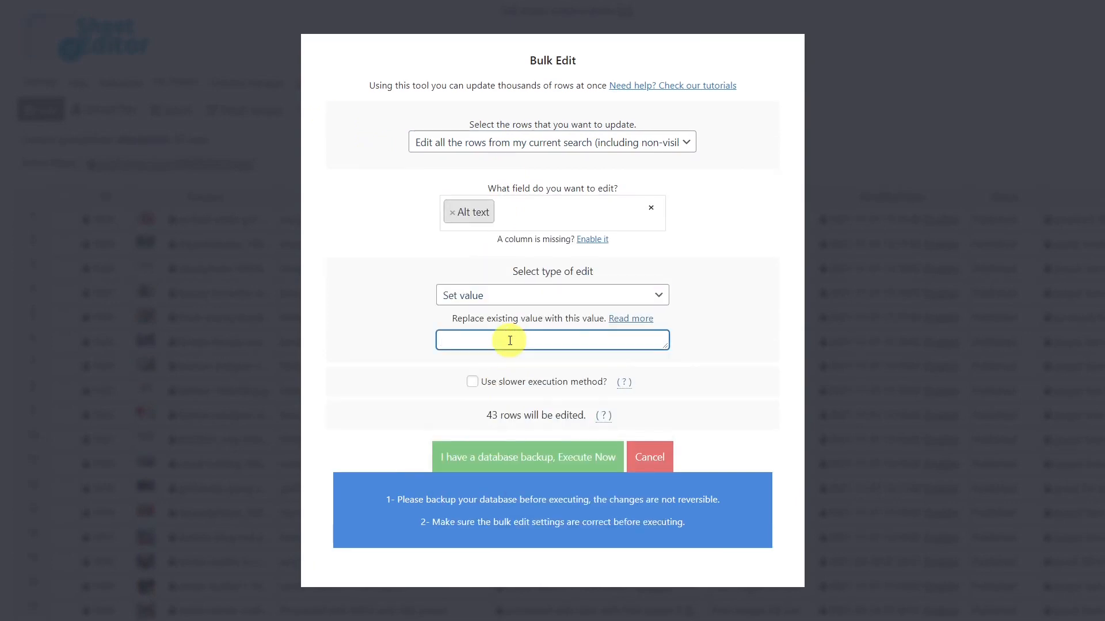
{"action": "type", "text": "Always modern and fashionable clothing"}
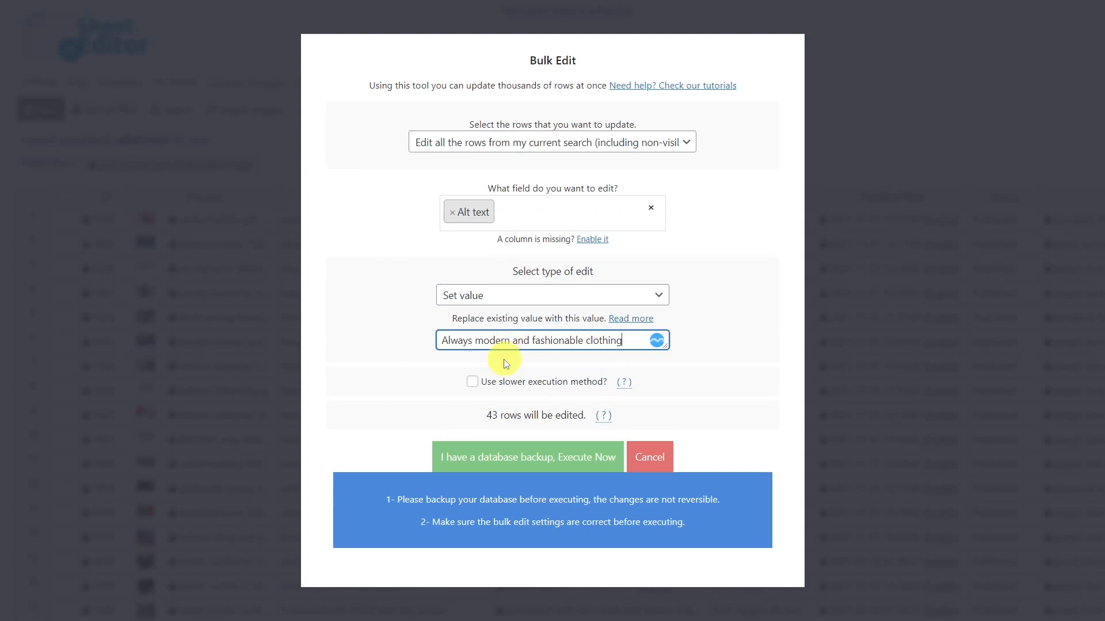
{"action": "left_click", "coordinate": [527, 457]}
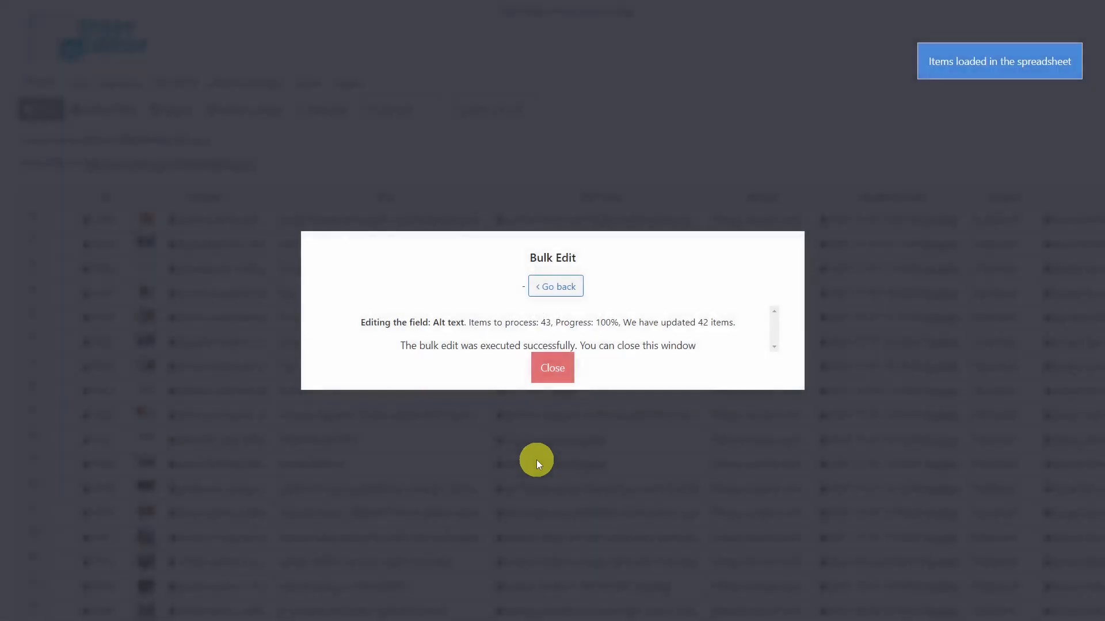
{"action": "left_click", "coordinate": [552, 368]}
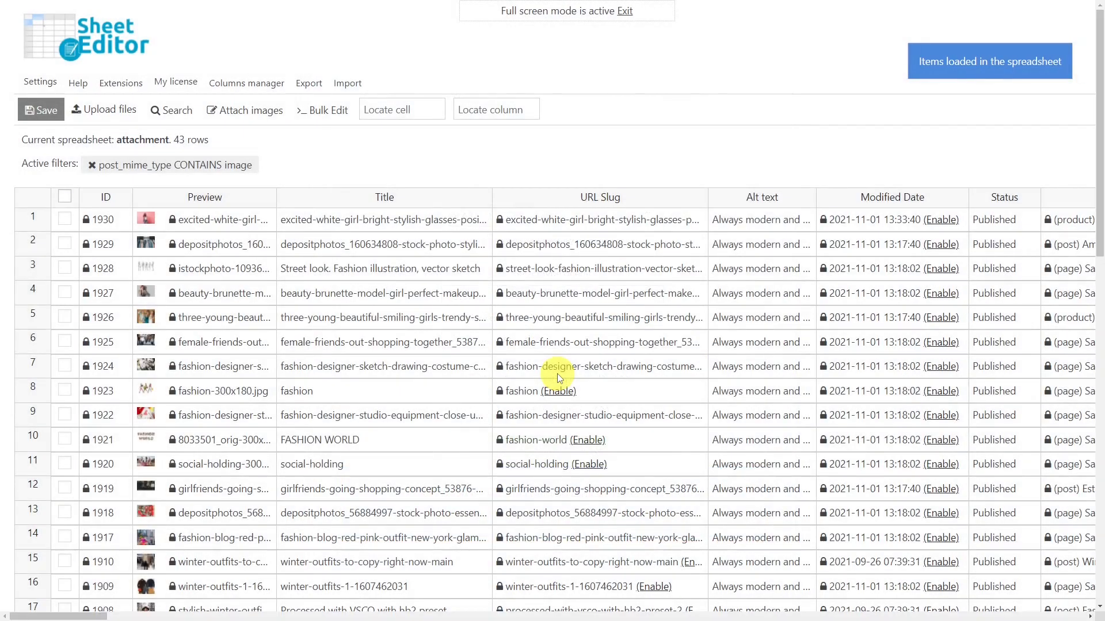